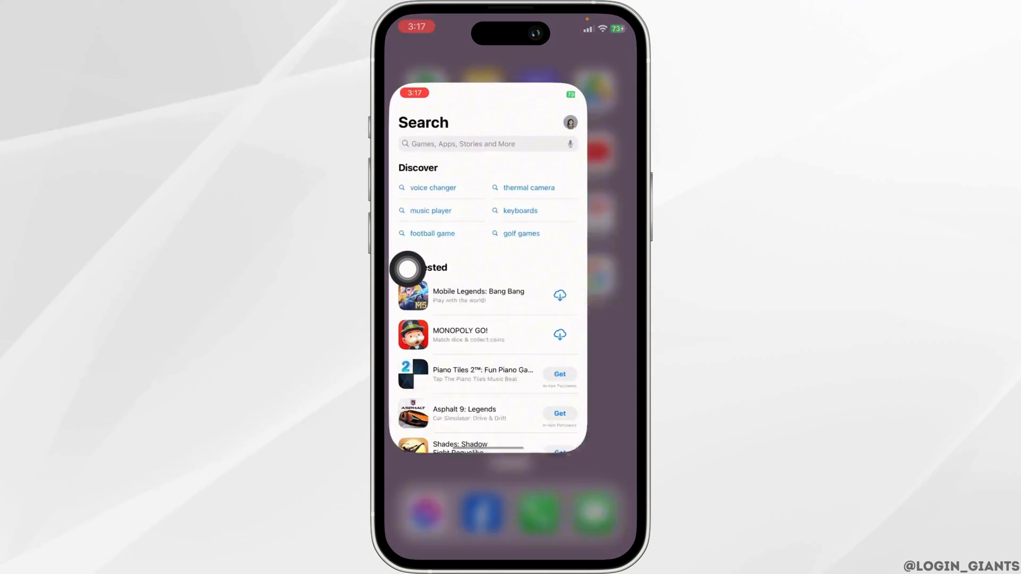
Step: Leave the App Store and go to Settings > General to reach iPhone Storage
{"action": "type", "text": "wo"}
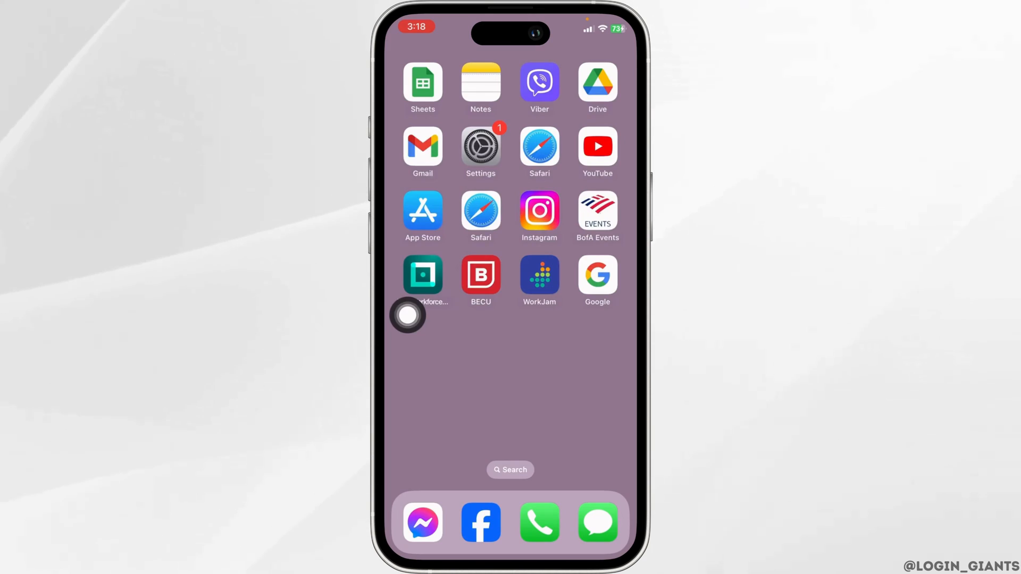
{"action": "mouse_move", "coordinate": [491, 156]}
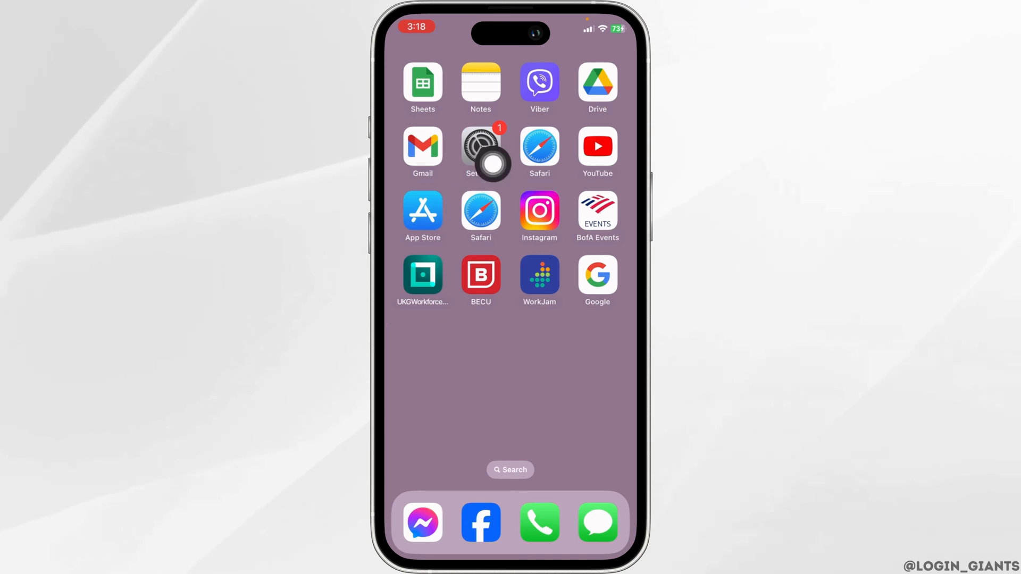
{"action": "left_click", "coordinate": [480, 147]}
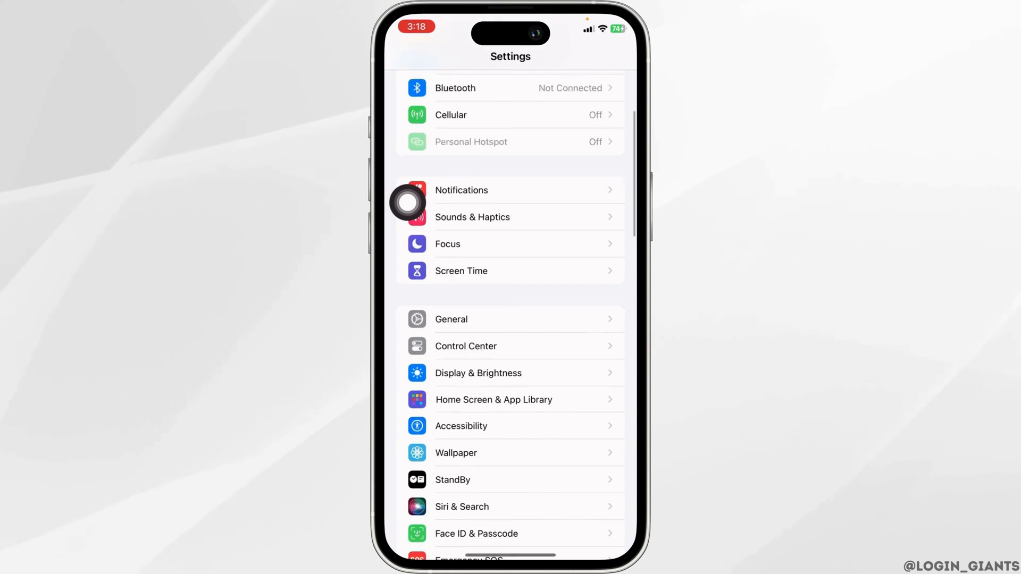
{"action": "left_click", "coordinate": [450, 319]}
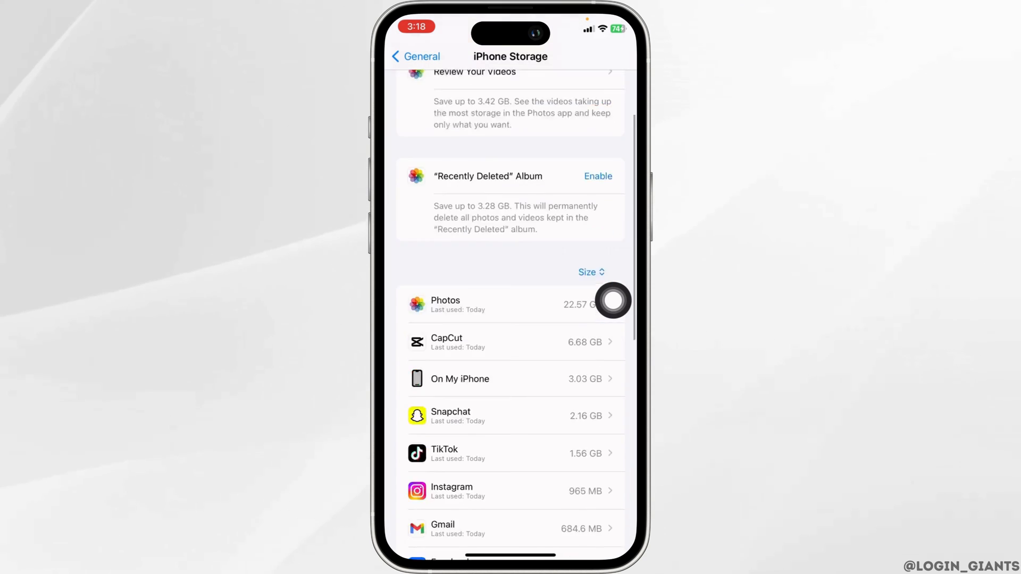
Step: Offload WorkJam from iPhone Storage keeping its data, then reinstall it
{"action": "scroll", "scroll_direction": "down", "scroll_amount": 3}
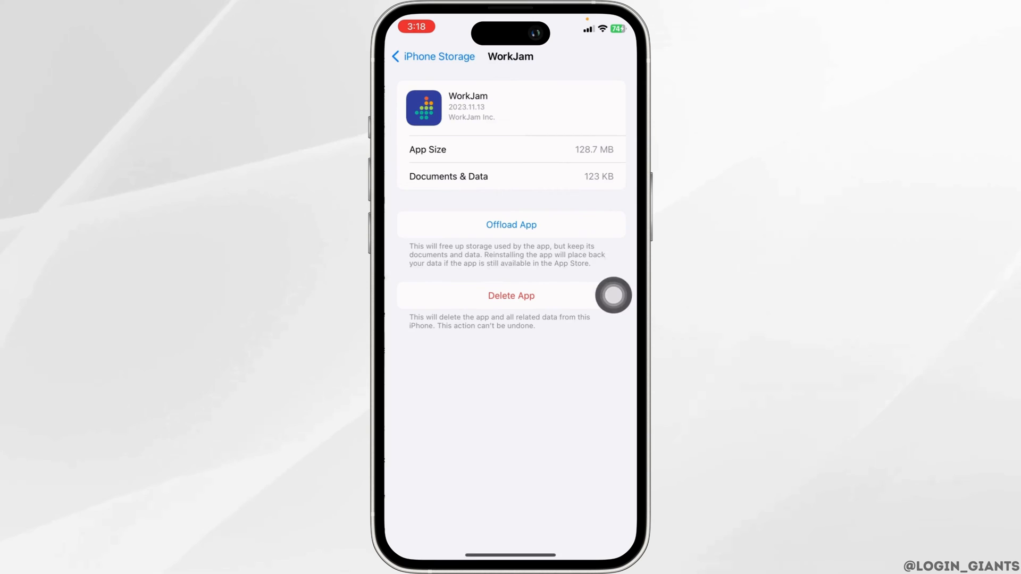
{"action": "left_click", "coordinate": [511, 225]}
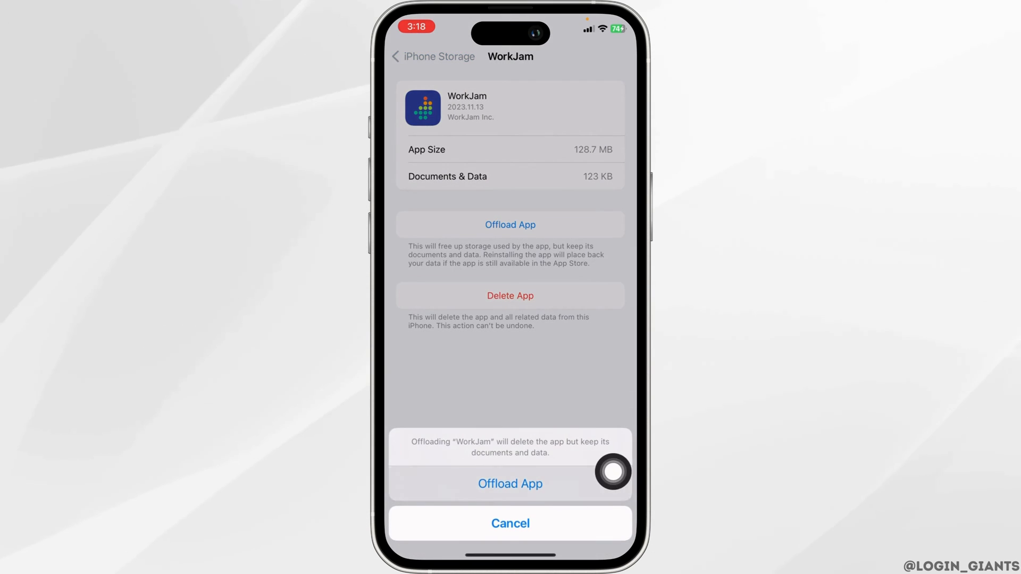
{"action": "left_click", "coordinate": [510, 484]}
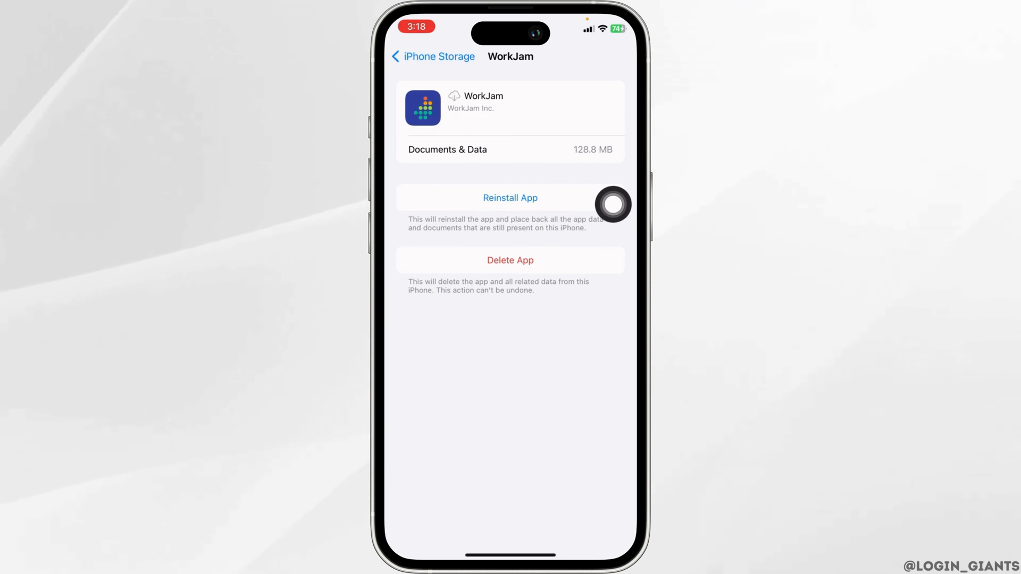
{"action": "left_click", "coordinate": [511, 197]}
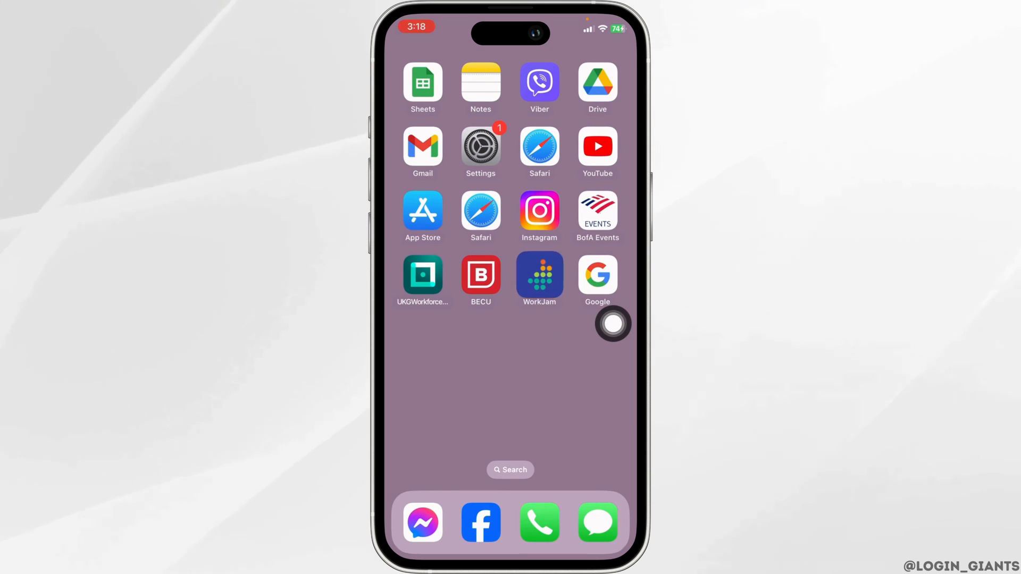
Step: Long-press the WorkJam icon and confirm Delete App to remove it and its data
{"action": "left_click", "coordinate": [539, 274]}
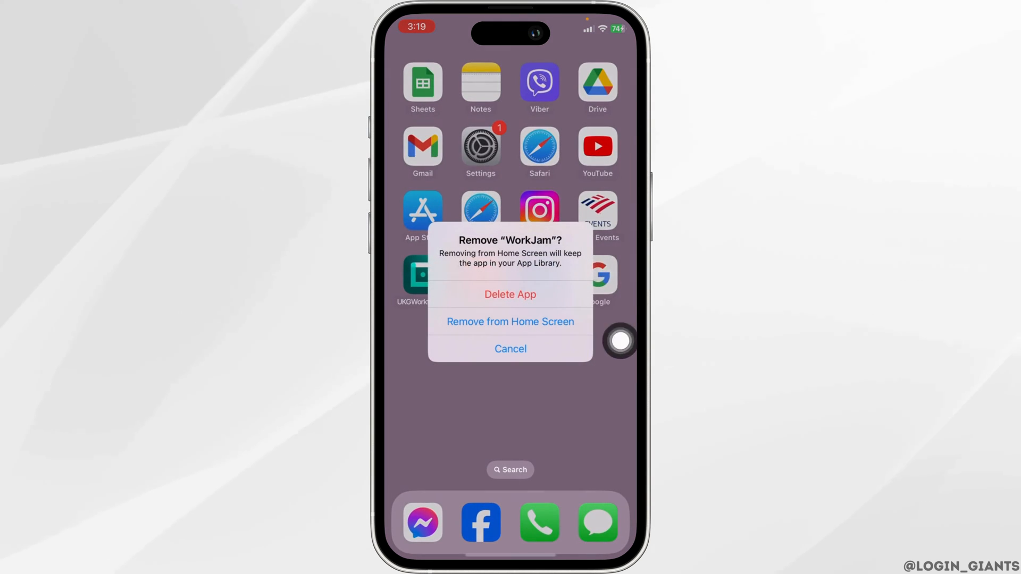
{"action": "left_click", "coordinate": [511, 294]}
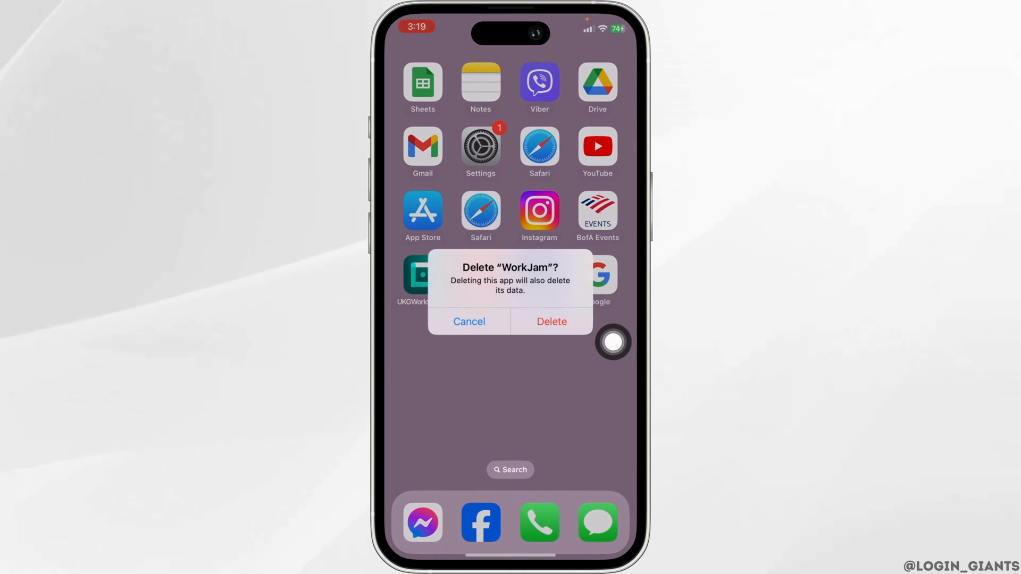
{"action": "left_click", "coordinate": [551, 321]}
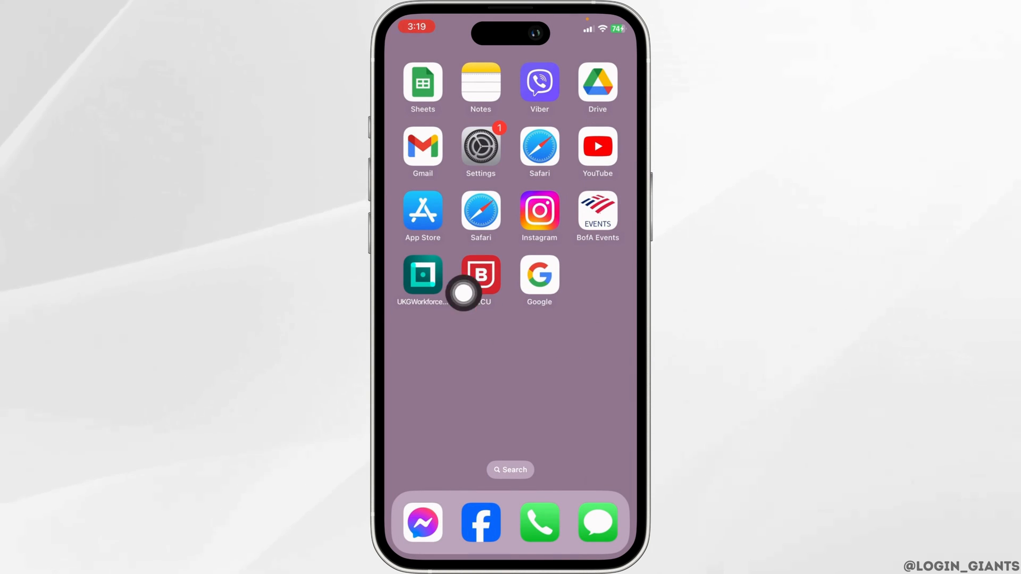